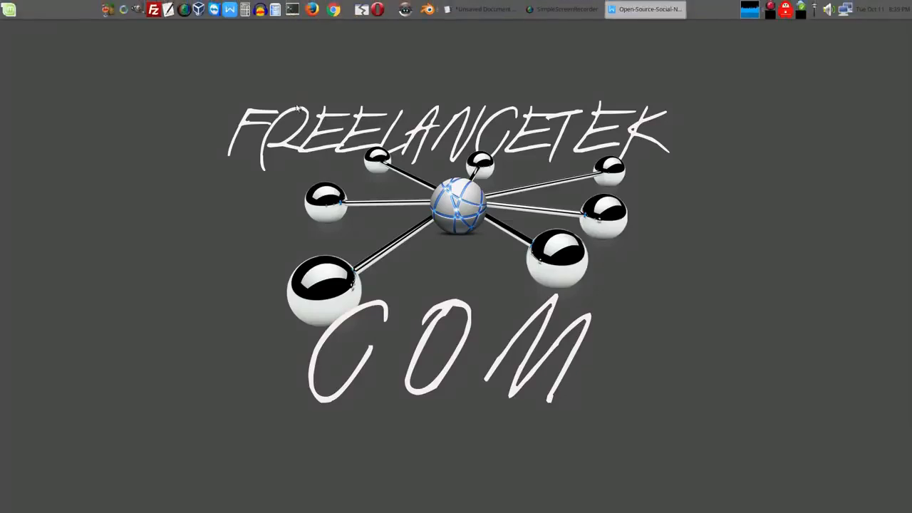
{"action": "mouse_move", "coordinate": [330, 50]}
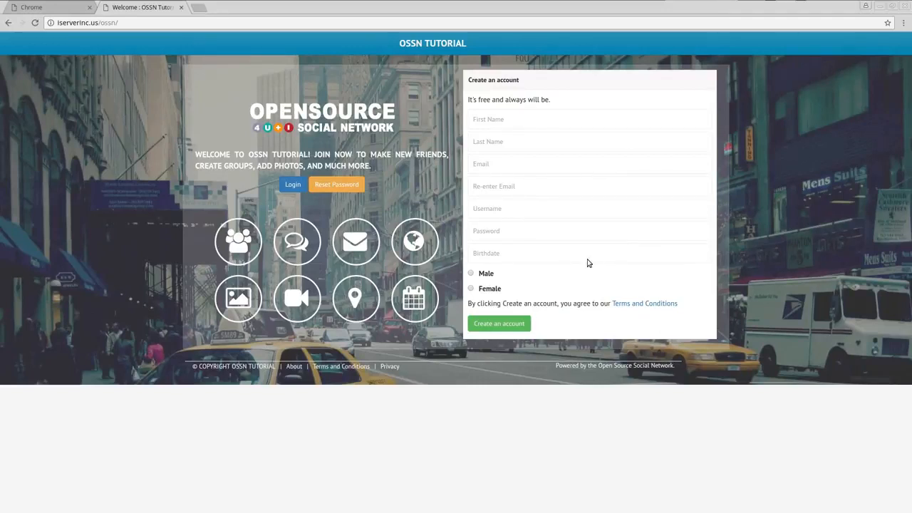
{"action": "mouse_move", "coordinate": [119, 198]}
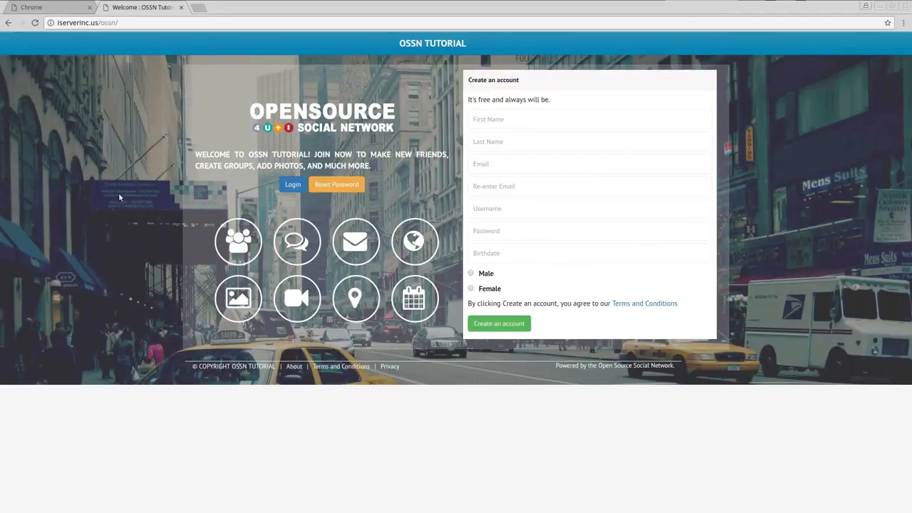
{"action": "mouse_move", "coordinate": [203, 228]}
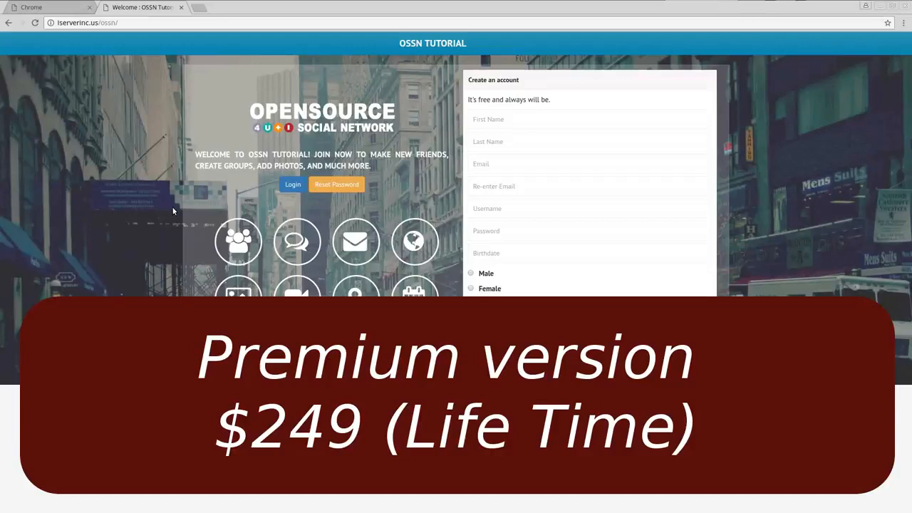
{"action": "mouse_move", "coordinate": [319, 215]}
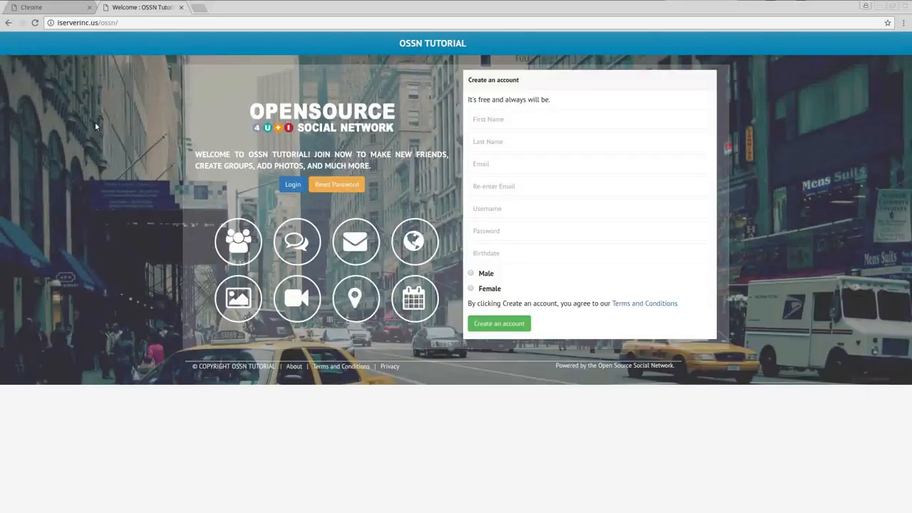
{"action": "mouse_move", "coordinate": [317, 155]}
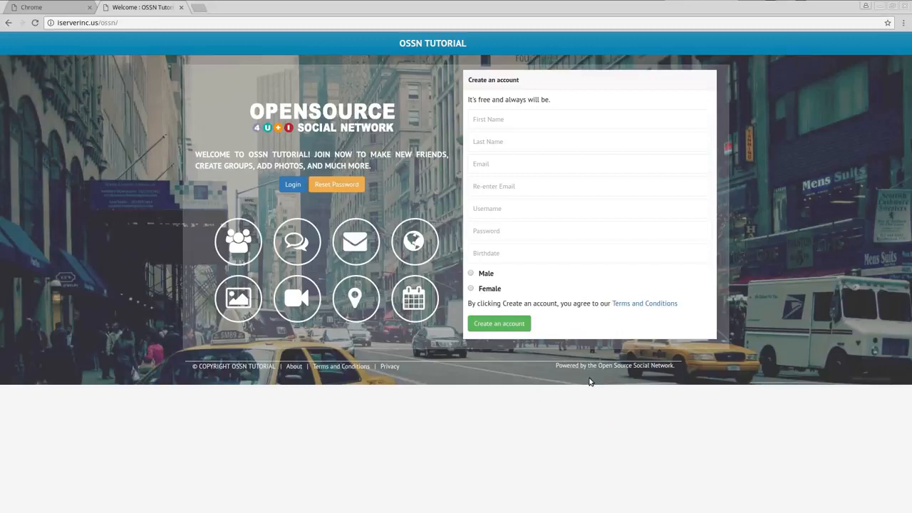
{"action": "mouse_move", "coordinate": [399, 60]}
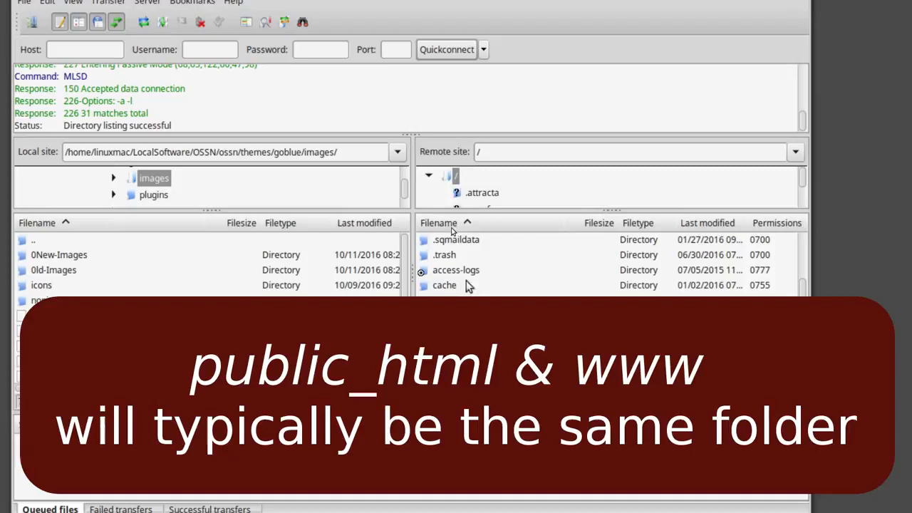
{"action": "mouse_move", "coordinate": [510, 291]}
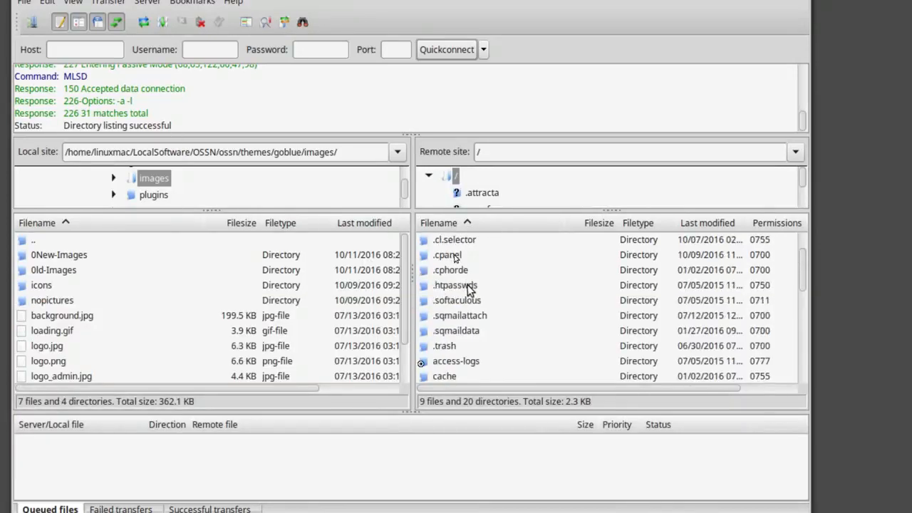
Enter the public_html directory on the remote server, showing the ossn and ossn_data folders.
{"action": "scroll", "scroll_direction": "down", "scroll_amount": 3}
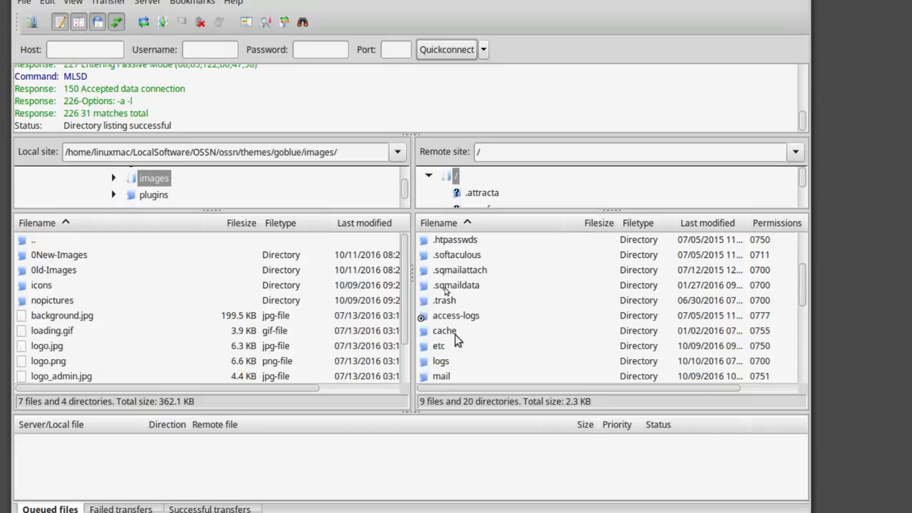
{"action": "scroll", "scroll_direction": "down", "scroll_amount": 3}
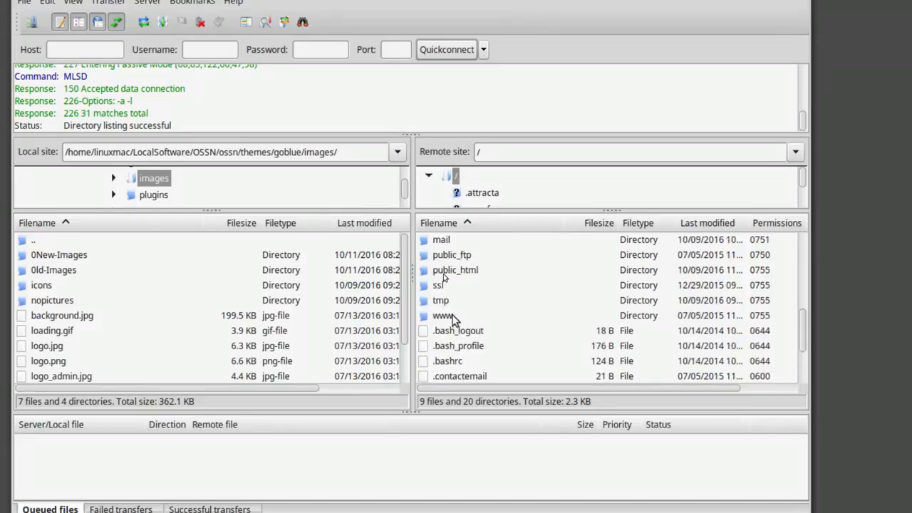
{"action": "mouse_move", "coordinate": [442, 320]}
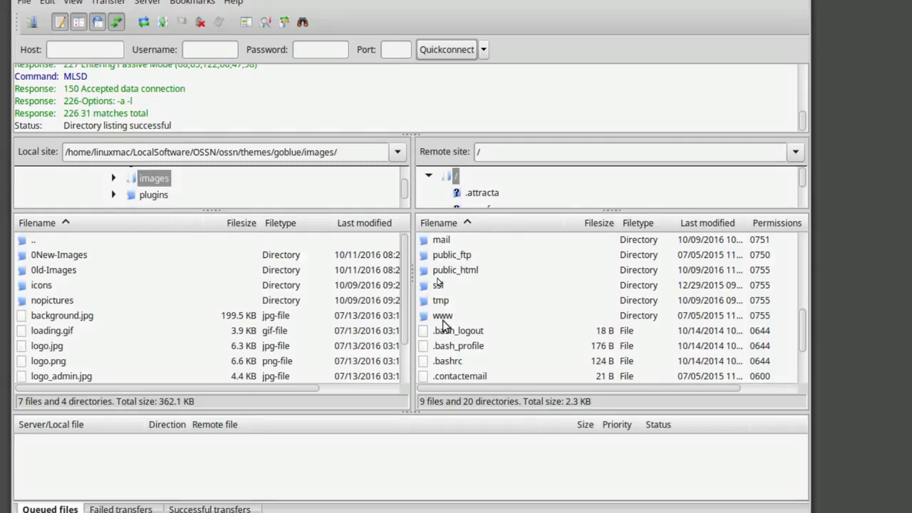
{"action": "left_click", "coordinate": [442, 315]}
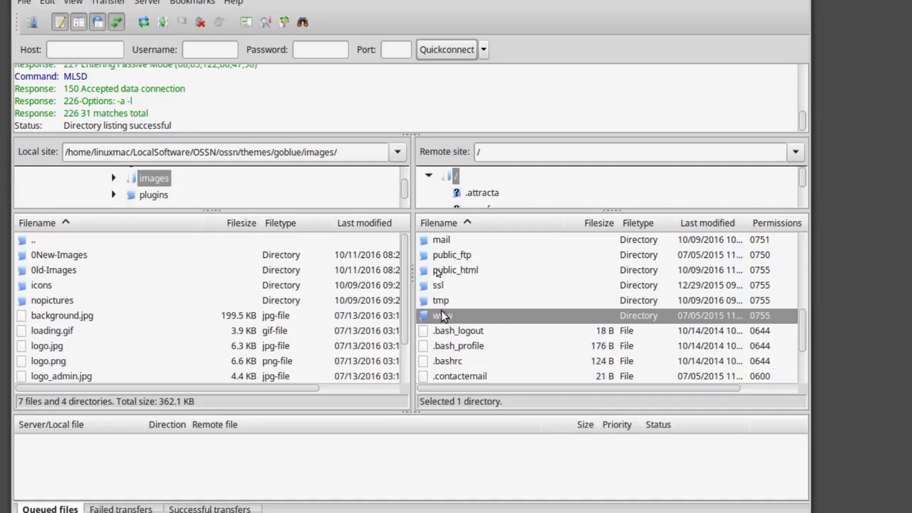
{"action": "left_click", "coordinate": [455, 270]}
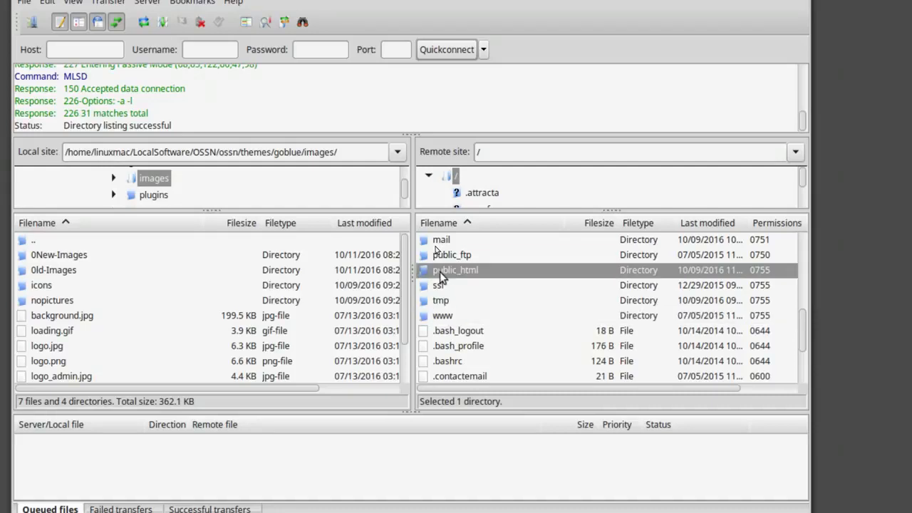
{"action": "double_click", "coordinate": [456, 269]}
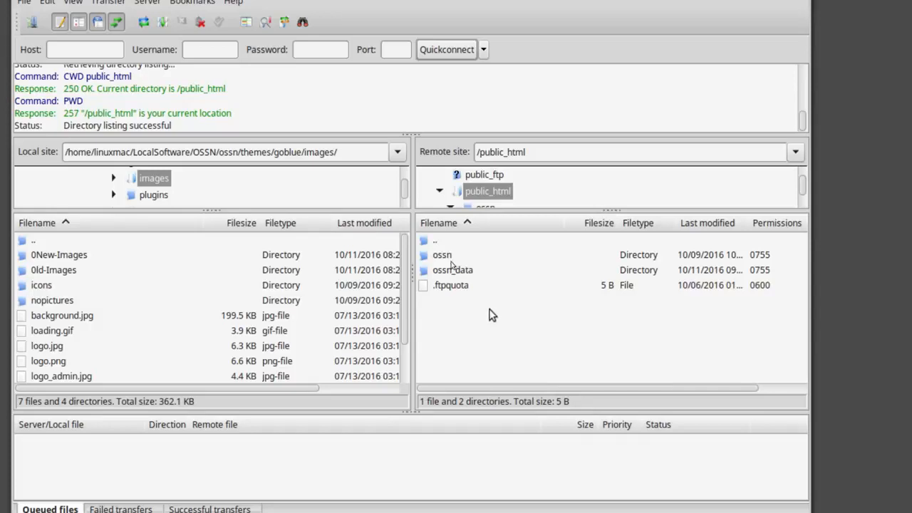
{"action": "mouse_move", "coordinate": [530, 350]}
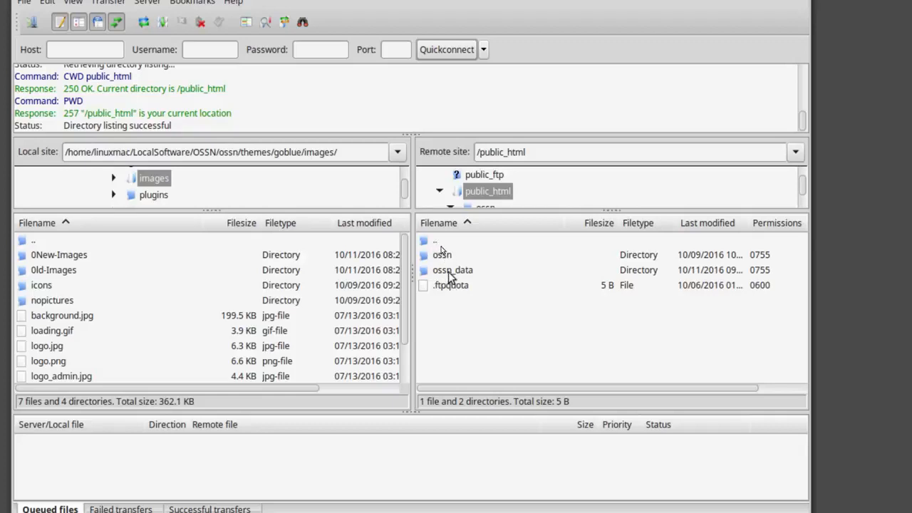
{"action": "mouse_move", "coordinate": [453, 276]}
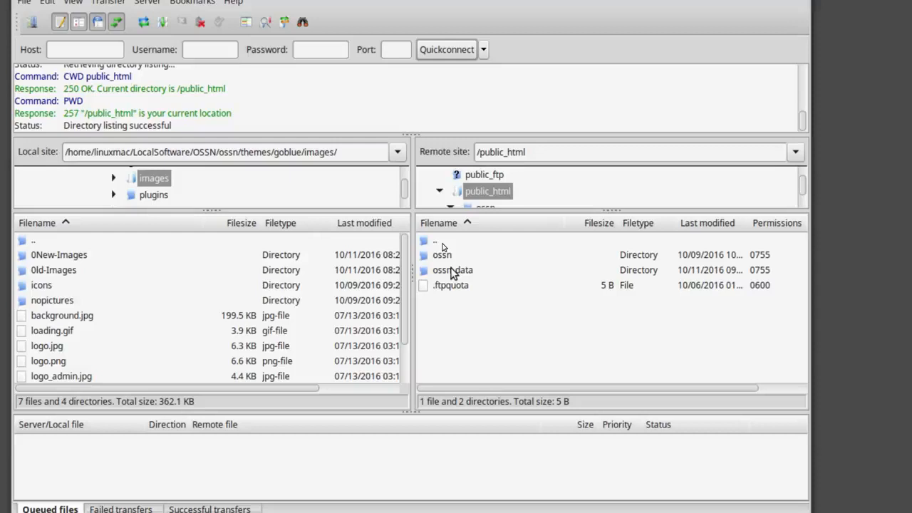
{"action": "mouse_move", "coordinate": [449, 257]}
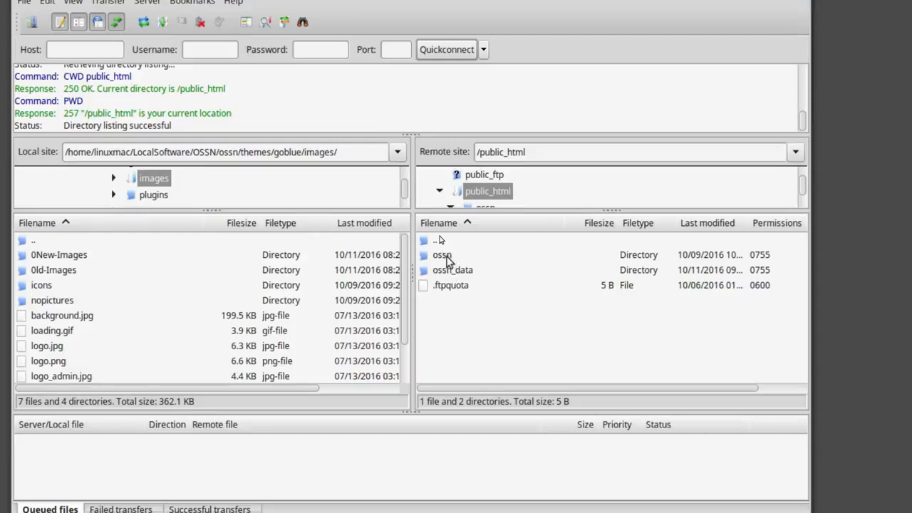
Navigate the remote pane to public_html/ossn/themes/goblue/images.
{"action": "left_click", "coordinate": [442, 254]}
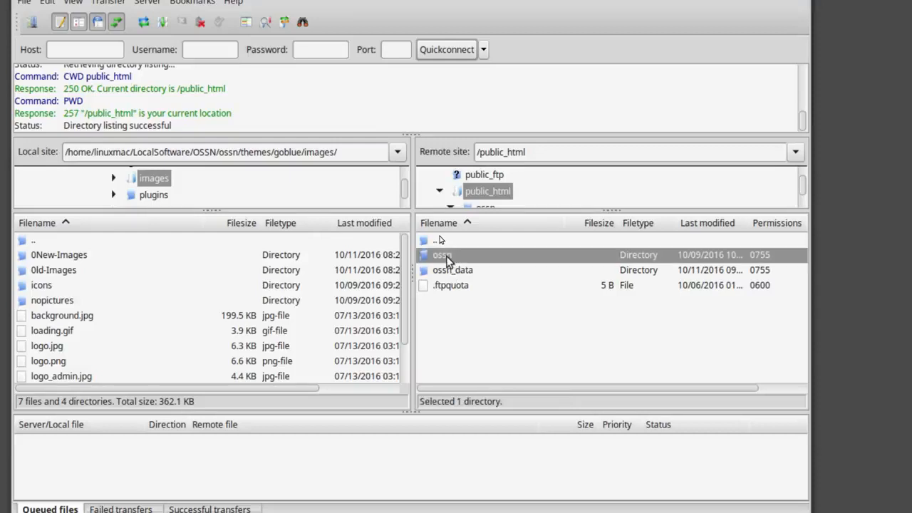
{"action": "double_click", "coordinate": [441, 254]}
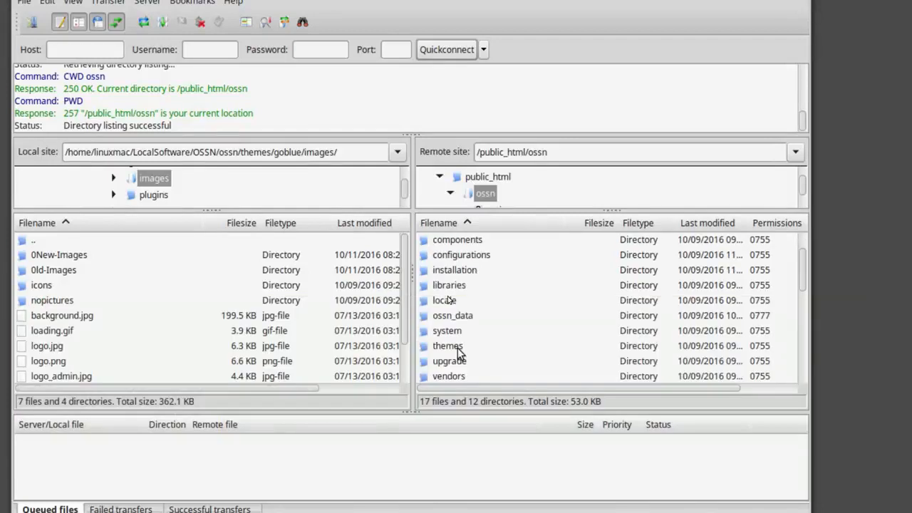
{"action": "double_click", "coordinate": [448, 346]}
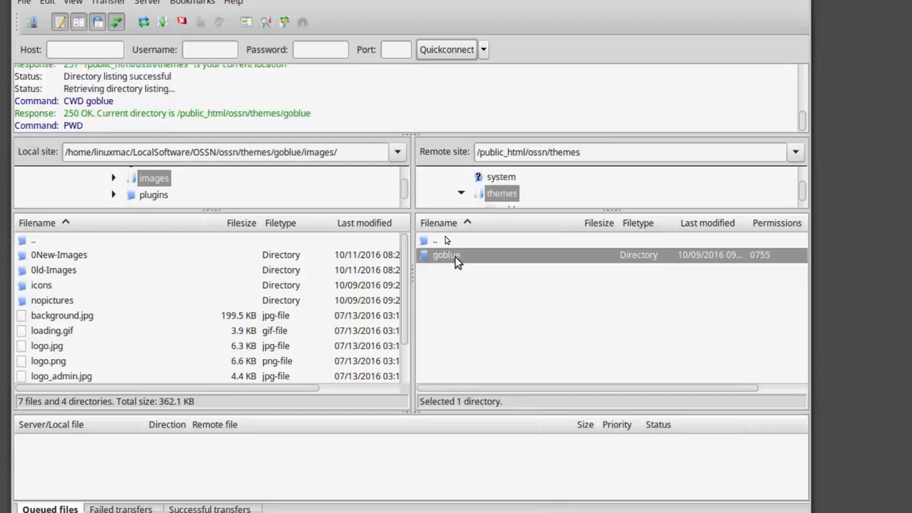
{"action": "double_click", "coordinate": [446, 253]}
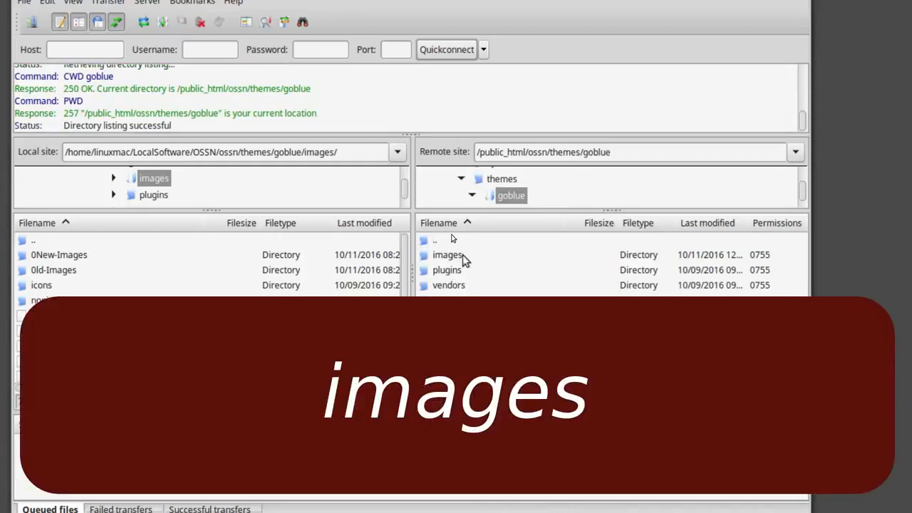
{"action": "double_click", "coordinate": [448, 253]}
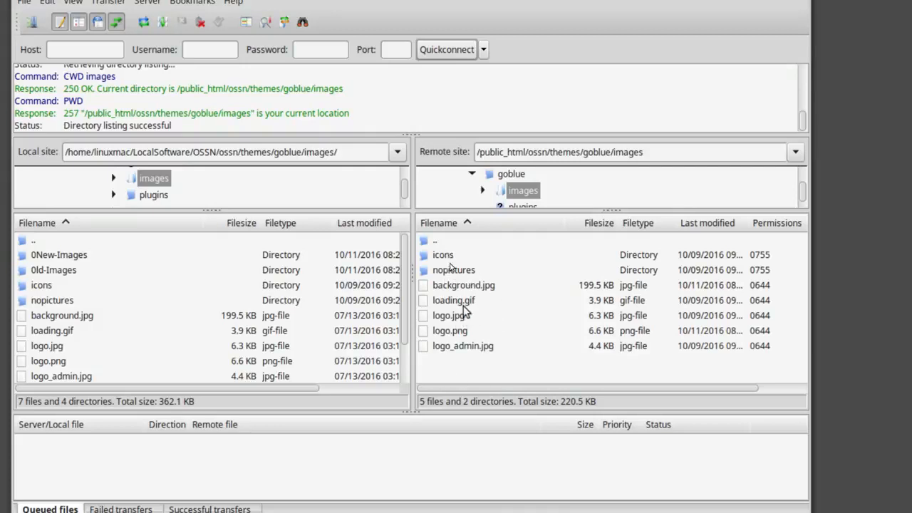
{"action": "mouse_move", "coordinate": [461, 306]}
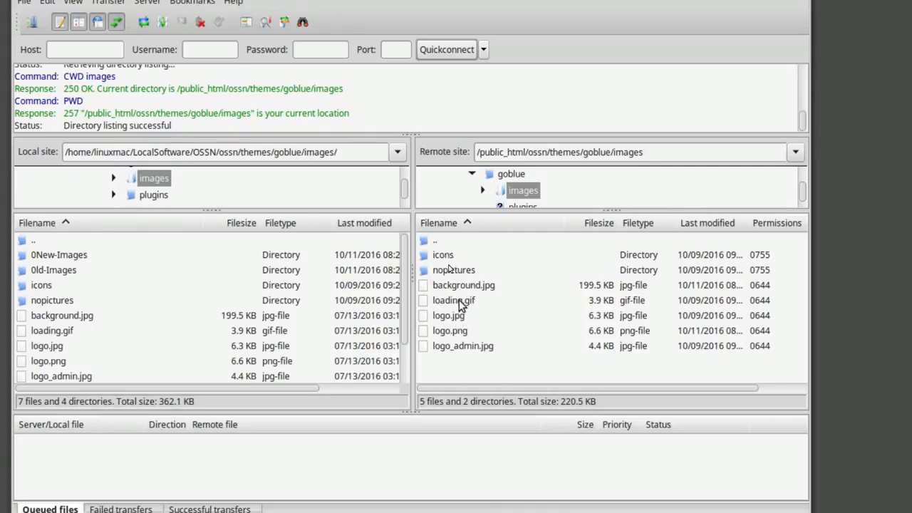
{"action": "mouse_move", "coordinate": [488, 328]}
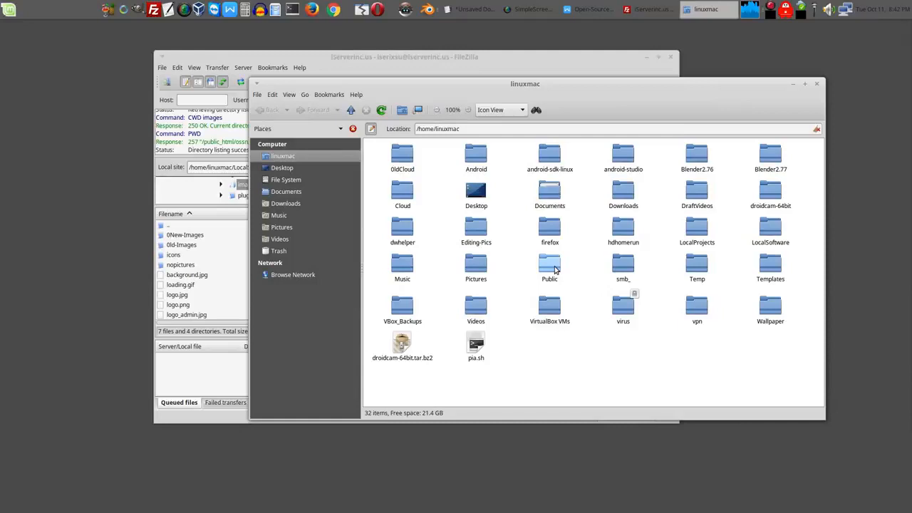
{"action": "mouse_move", "coordinate": [556, 265]}
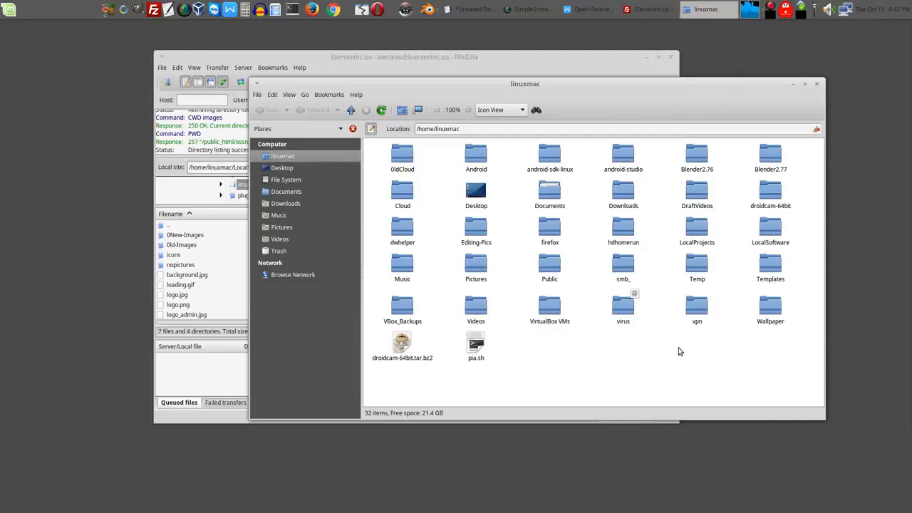
{"action": "mouse_move", "coordinate": [499, 264]}
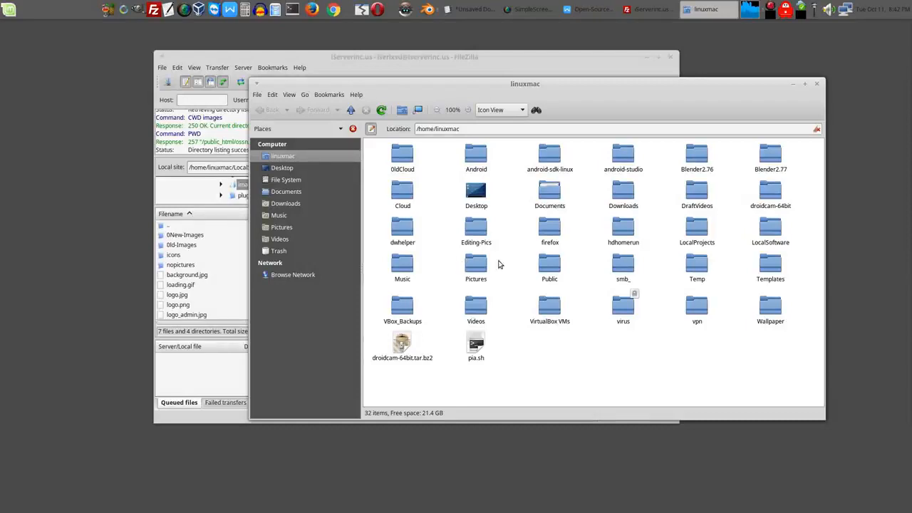
Move from the home folder into LocalSoftware/OSSN, with Backup, ossn and the ossn zip.
{"action": "left_click", "coordinate": [770, 228]}
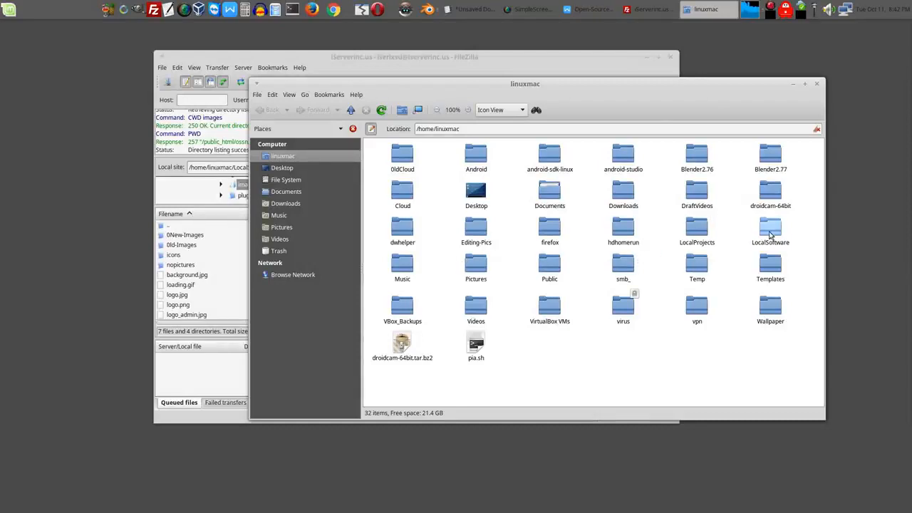
{"action": "double_click", "coordinate": [769, 226]}
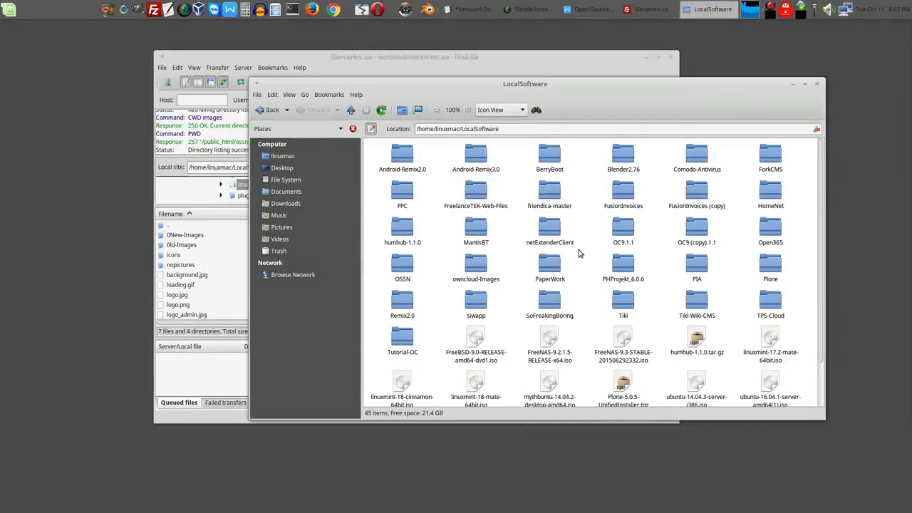
{"action": "mouse_move", "coordinate": [573, 253]}
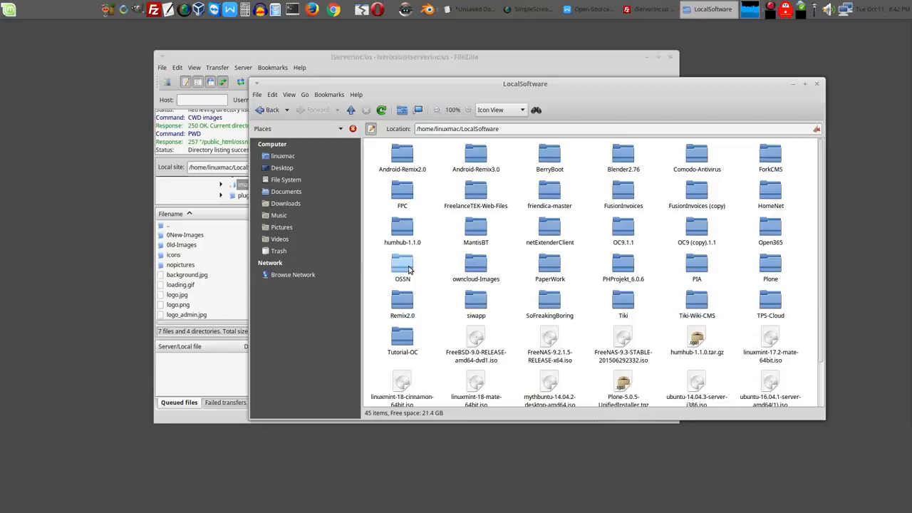
{"action": "double_click", "coordinate": [402, 264]}
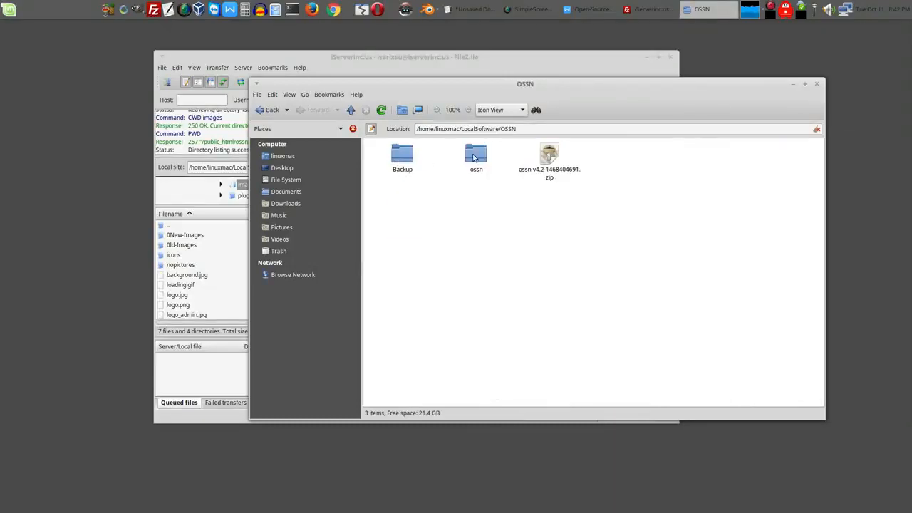
Navigate the local copy to ossn/themes/goblue/images.
{"action": "double_click", "coordinate": [476, 157]}
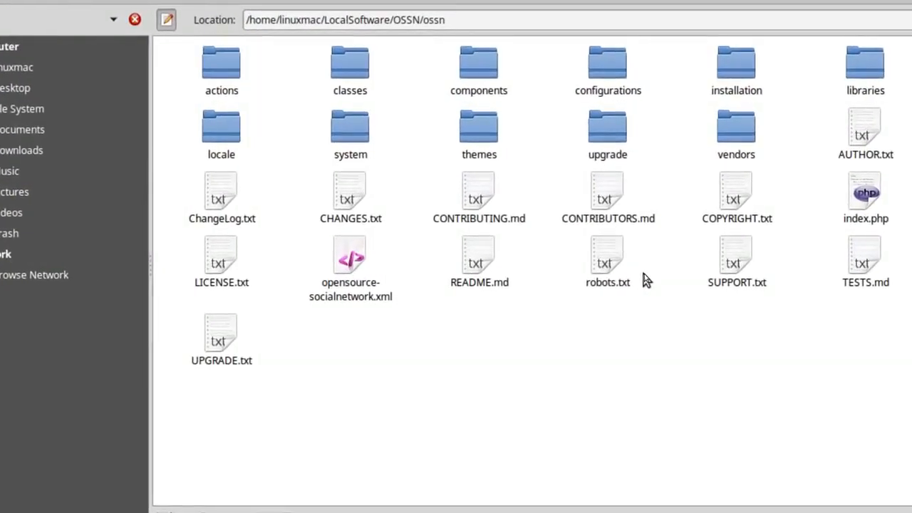
{"action": "mouse_move", "coordinate": [502, 117]}
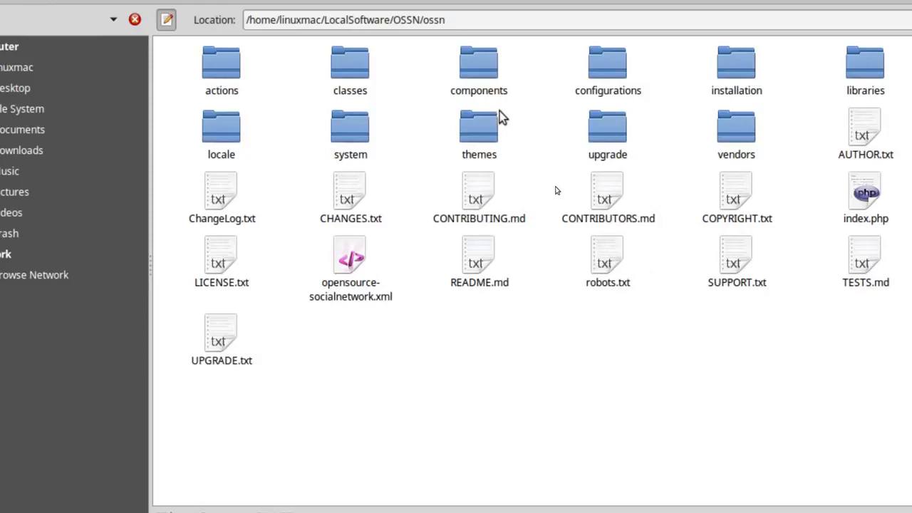
{"action": "double_click", "coordinate": [479, 128]}
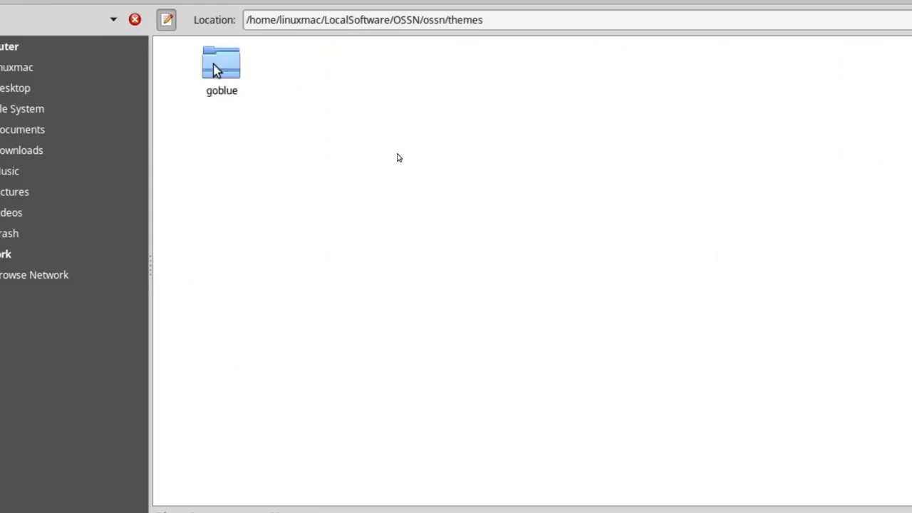
{"action": "double_click", "coordinate": [222, 64]}
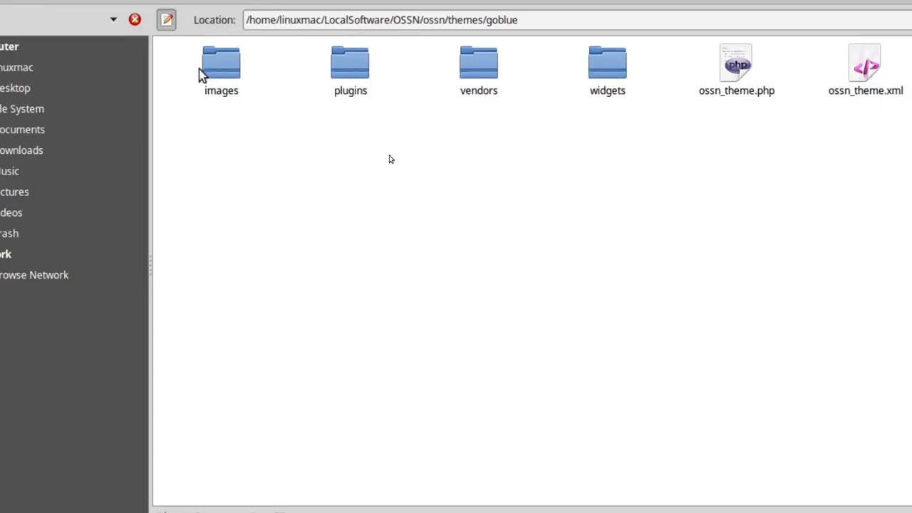
{"action": "double_click", "coordinate": [221, 64]}
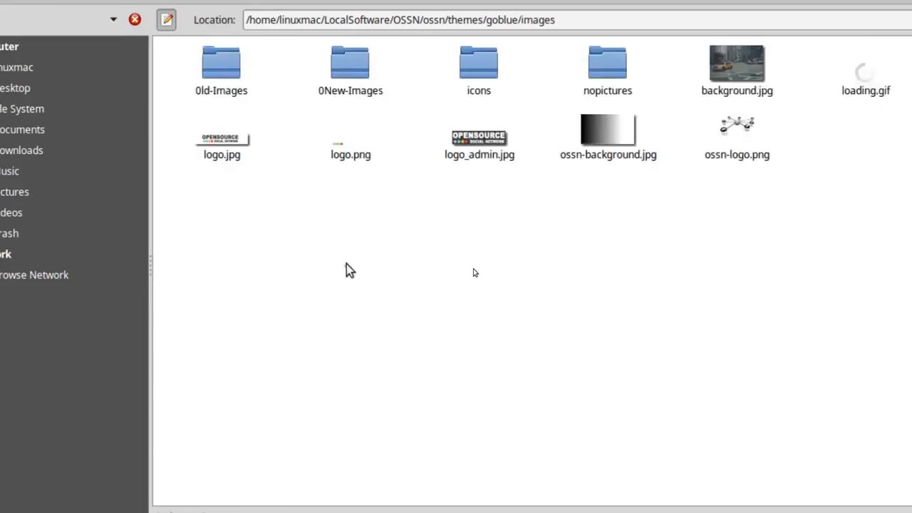
{"action": "mouse_move", "coordinate": [697, 162]}
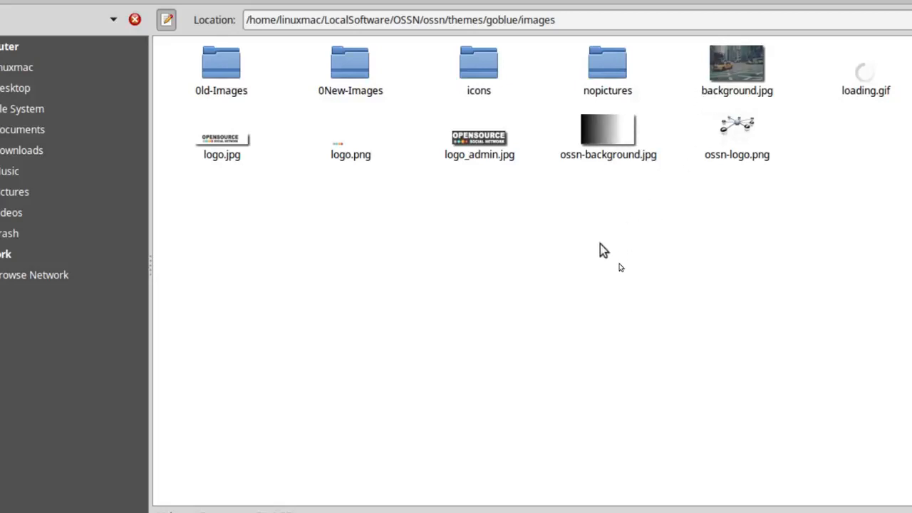
{"action": "mouse_move", "coordinate": [721, 163]}
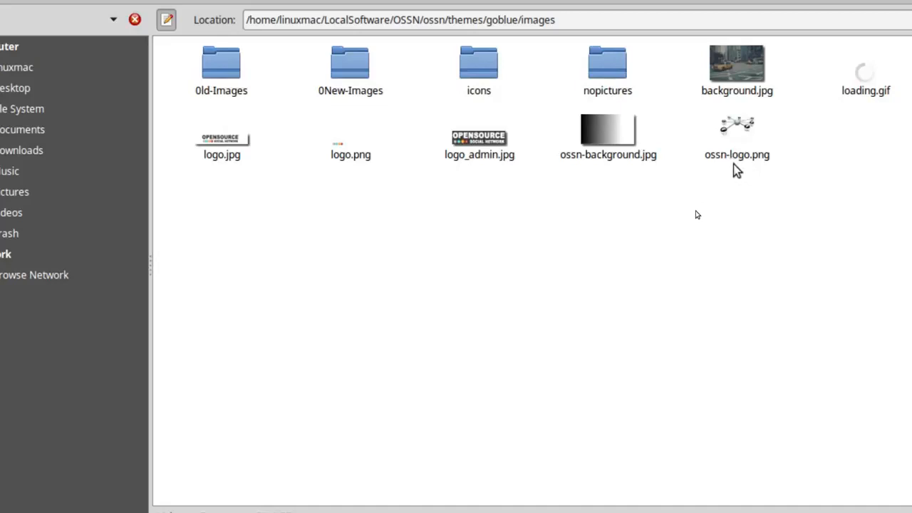
{"action": "mouse_move", "coordinate": [402, 216]}
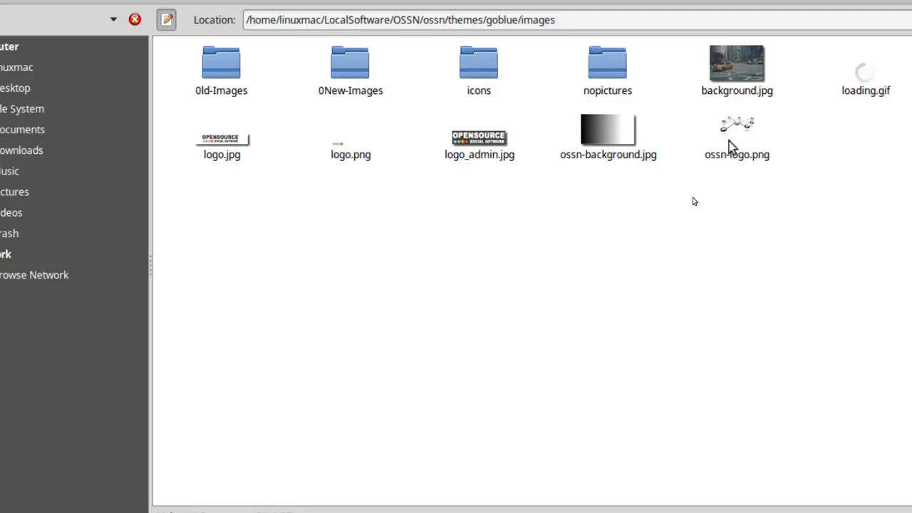
{"action": "mouse_move", "coordinate": [382, 174]}
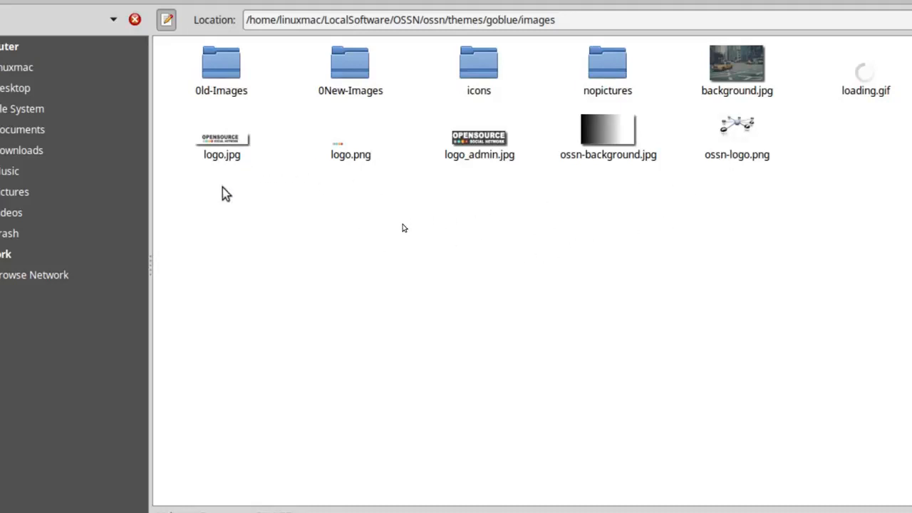
Preview logo.jpg and logo.png in the image viewer, closing each afterwards.
{"action": "double_click", "coordinate": [223, 135]}
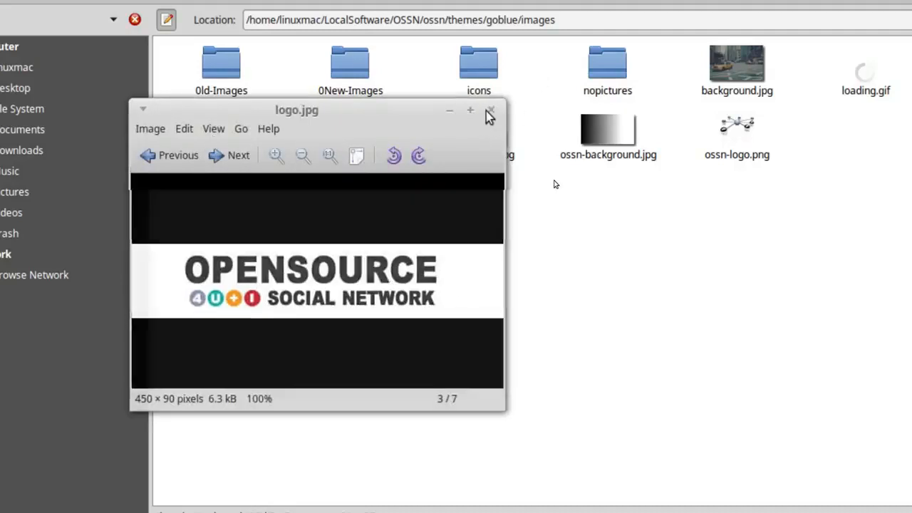
{"action": "left_click", "coordinate": [490, 111]}
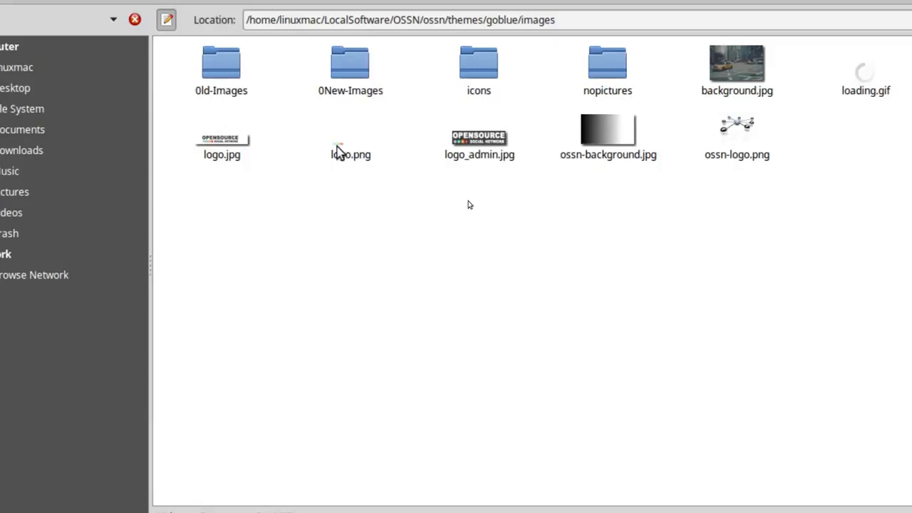
{"action": "double_click", "coordinate": [350, 142]}
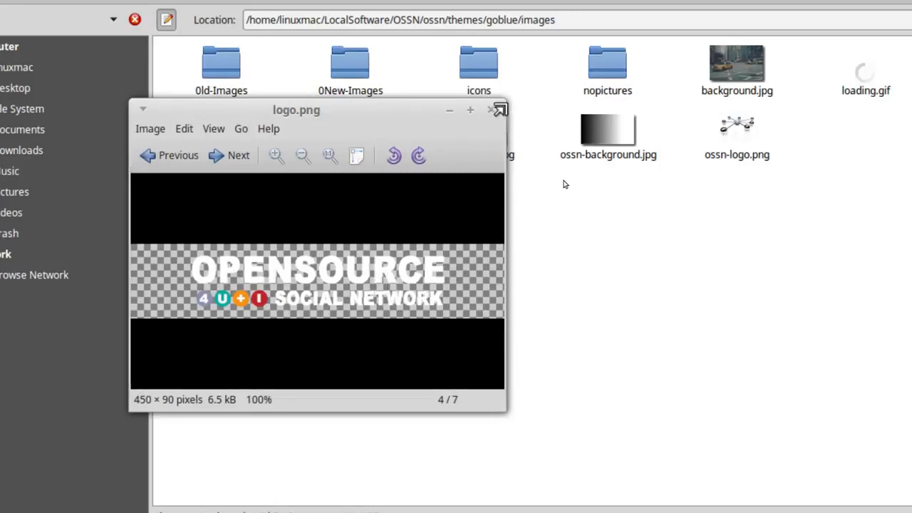
{"action": "left_click", "coordinate": [496, 108]}
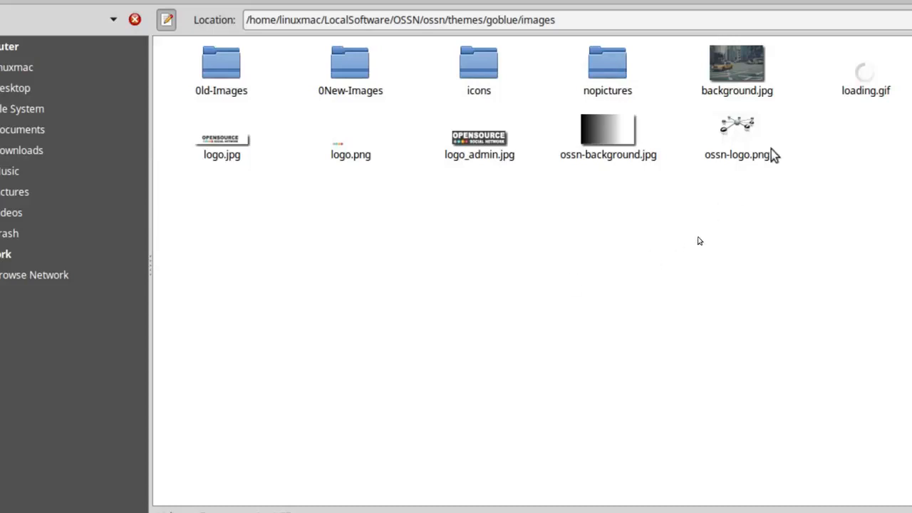
{"action": "mouse_move", "coordinate": [747, 153]}
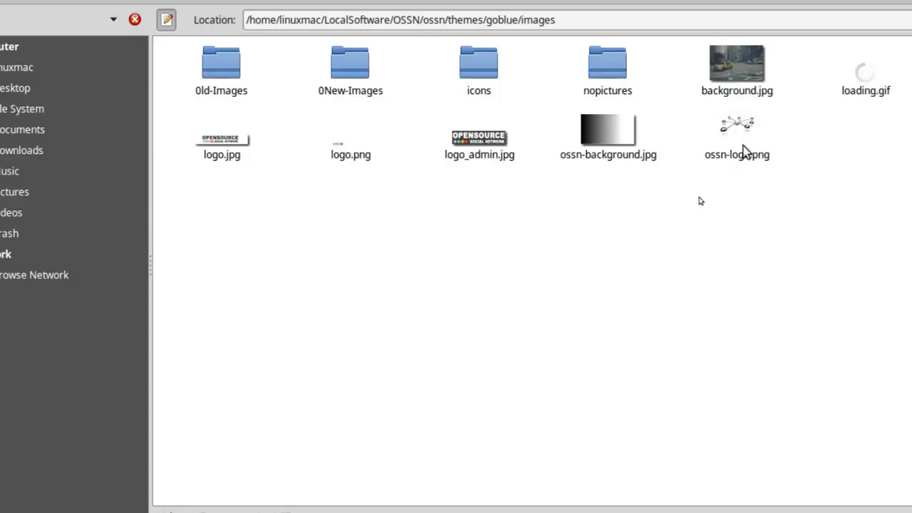
{"action": "mouse_move", "coordinate": [654, 223]}
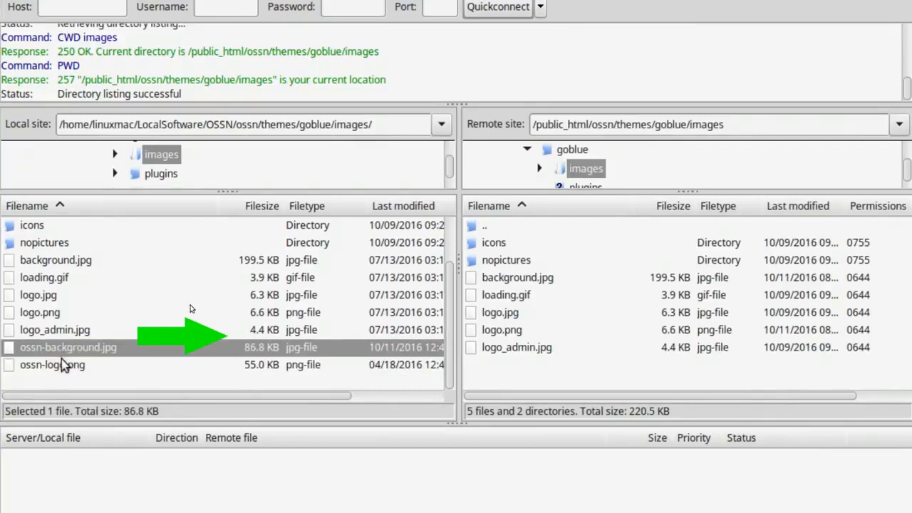
Upload ossn-background.jpg and ossn-logo.png to the remote goblue images folder and start removing the old background.jpg.
{"action": "left_click", "coordinate": [51, 364]}
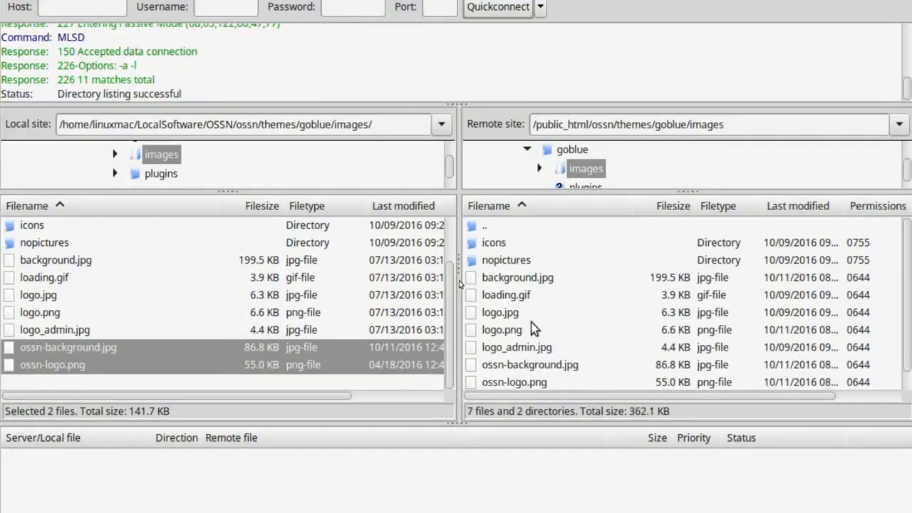
{"action": "mouse_move", "coordinate": [607, 420]}
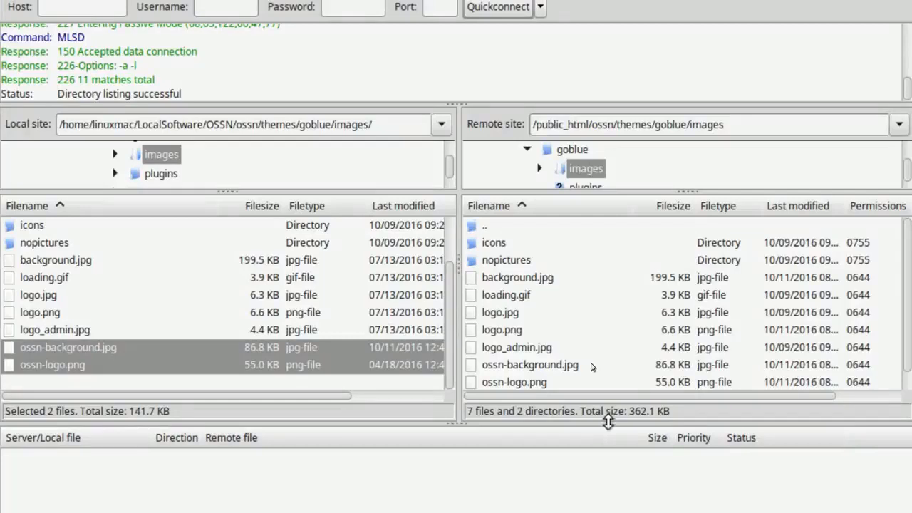
{"action": "right_click", "coordinate": [516, 276]}
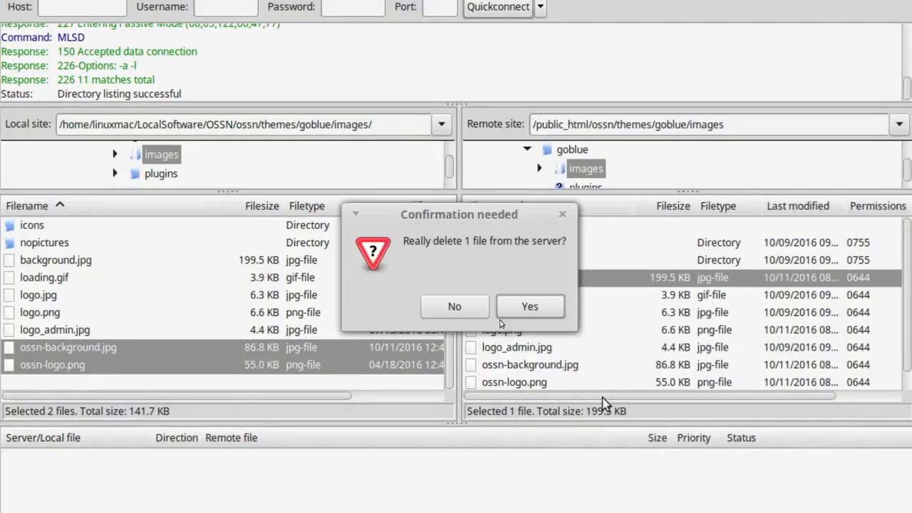
Delete the old background.jpg and logo.png from the server.
{"action": "left_click", "coordinate": [529, 307]}
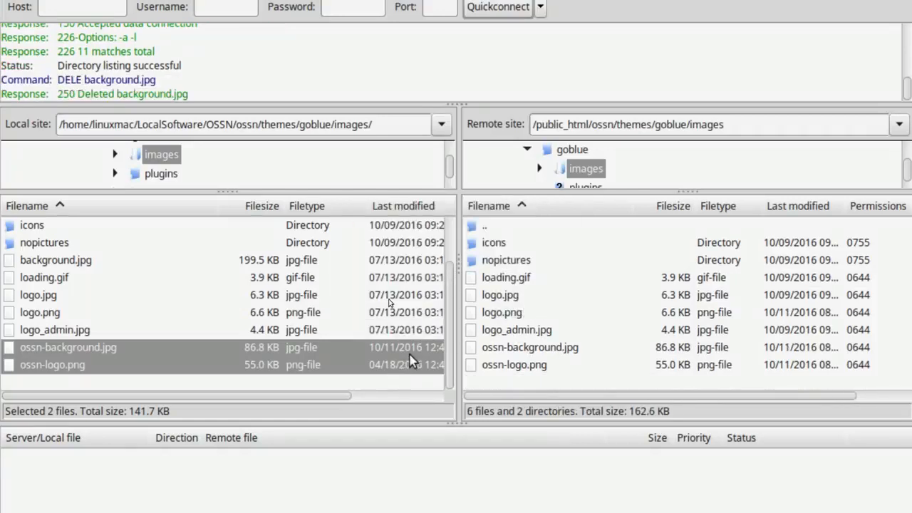
{"action": "mouse_move", "coordinate": [320, 269]}
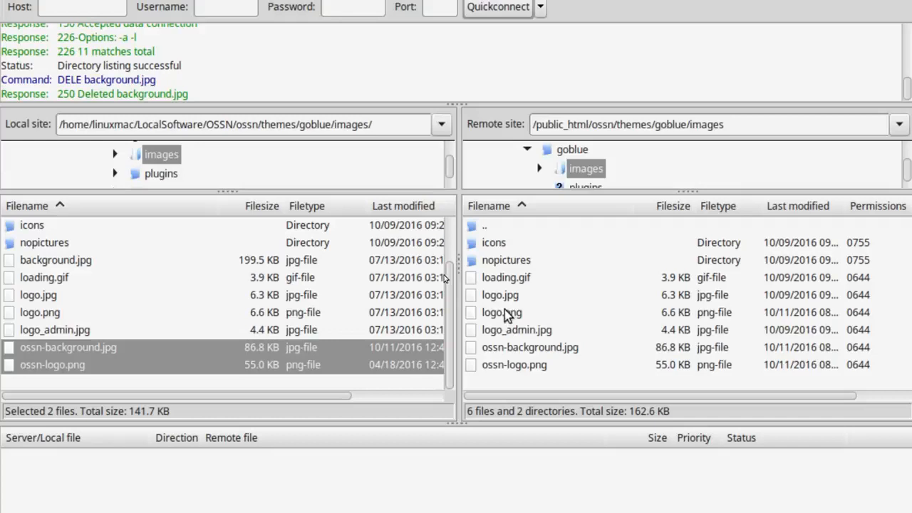
{"action": "right_click", "coordinate": [501, 312]}
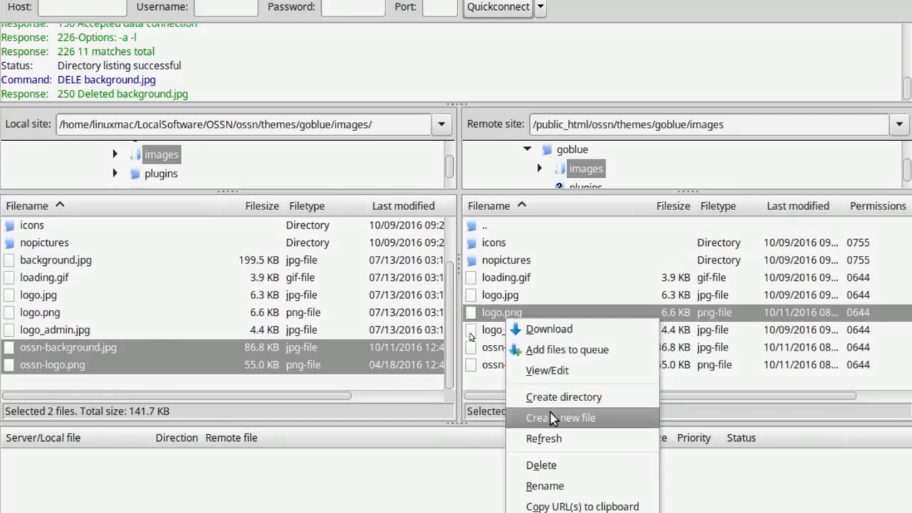
{"action": "mouse_move", "coordinate": [560, 464]}
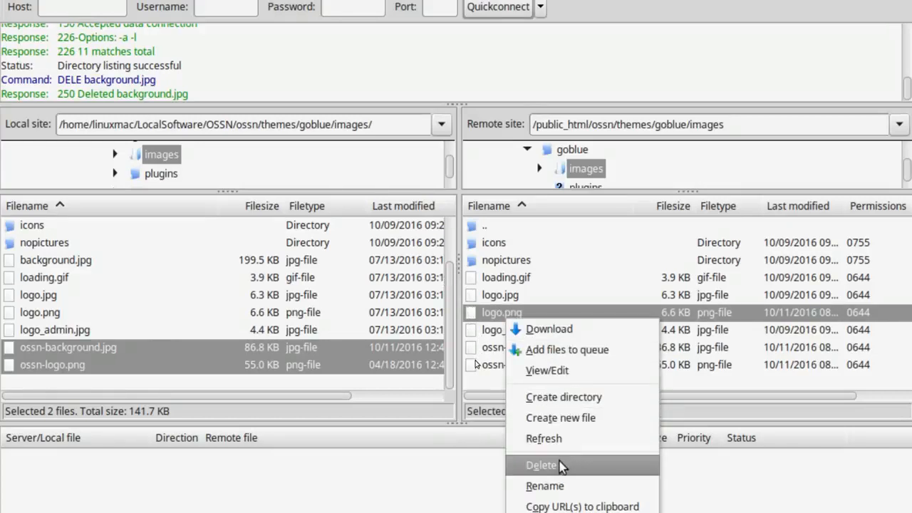
{"action": "left_click", "coordinate": [542, 464]}
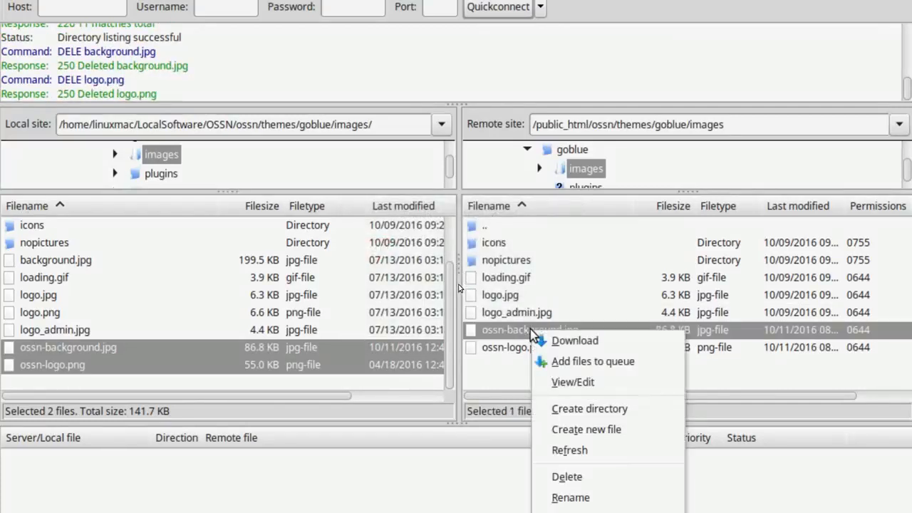
Rename ossn-background.jpg to background.jpg and ossn-logo.png to logo.png on the server.
{"action": "left_click", "coordinate": [570, 498]}
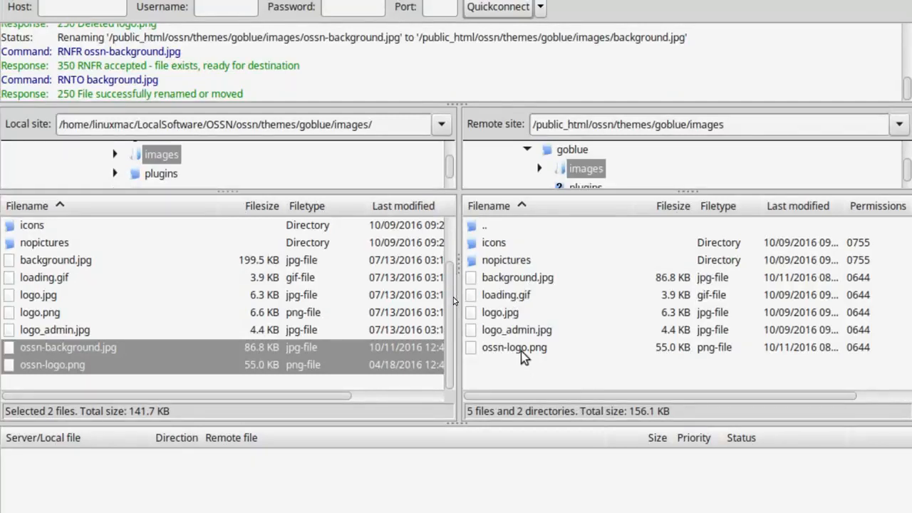
{"action": "right_click", "coordinate": [513, 348]}
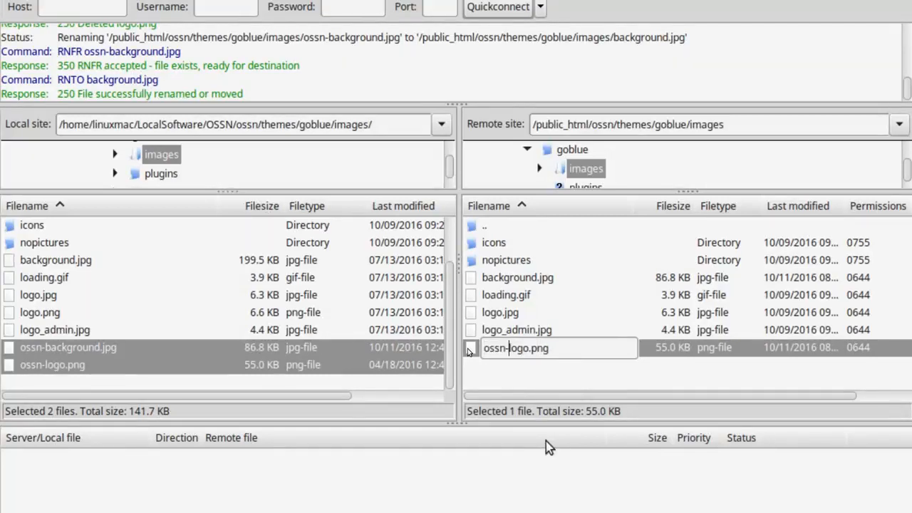
{"action": "type", "text": "logo.png"}
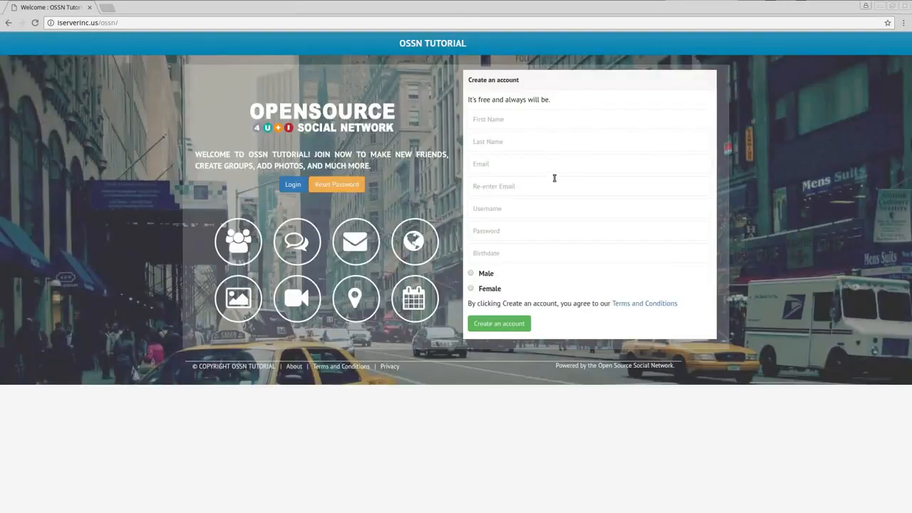
{"action": "mouse_move", "coordinate": [312, 397]}
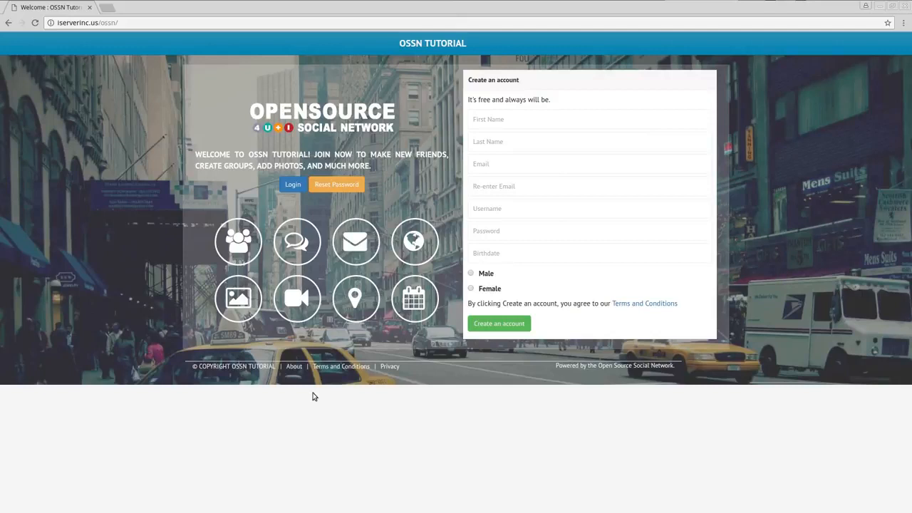
{"action": "mouse_move", "coordinate": [114, 163]}
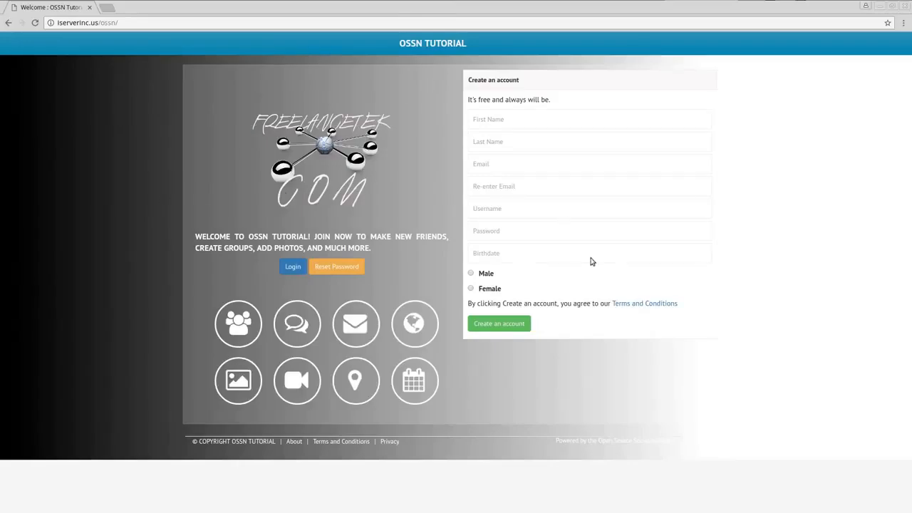
{"action": "mouse_move", "coordinate": [299, 274]}
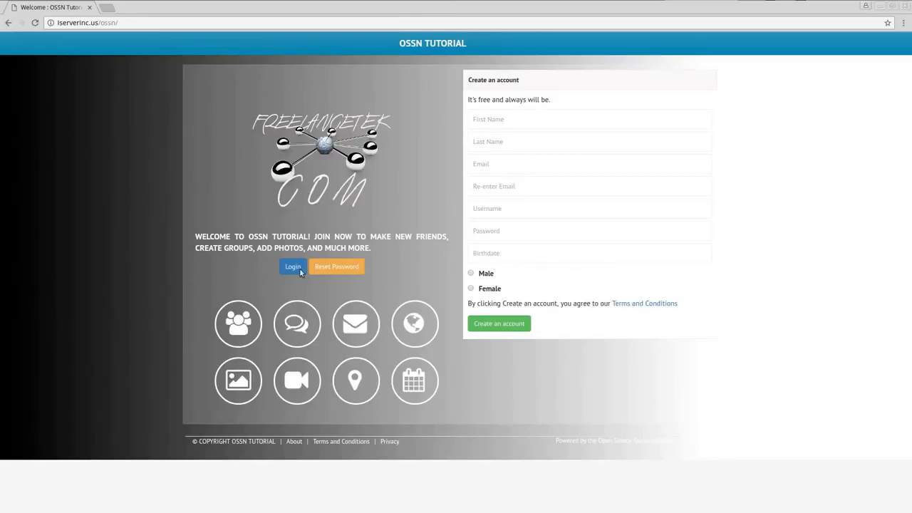
{"action": "mouse_move", "coordinate": [573, 308]}
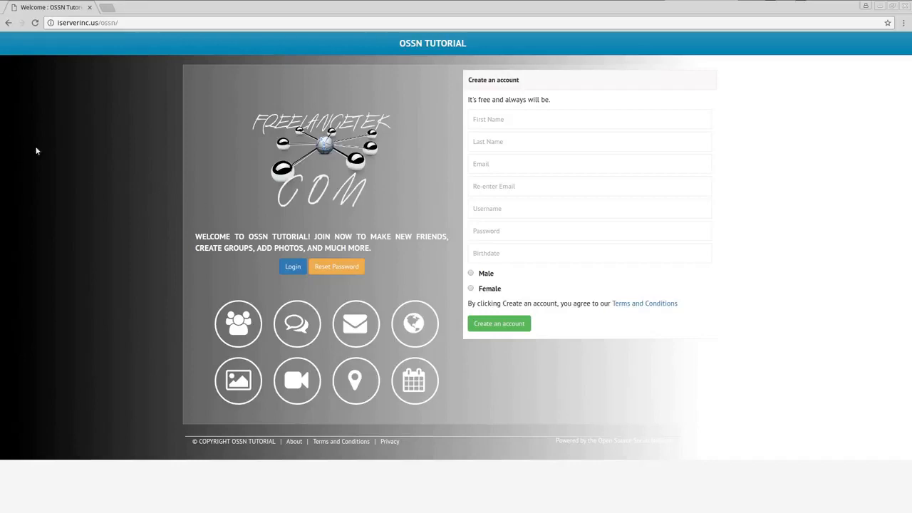
{"action": "mouse_move", "coordinate": [369, 168]}
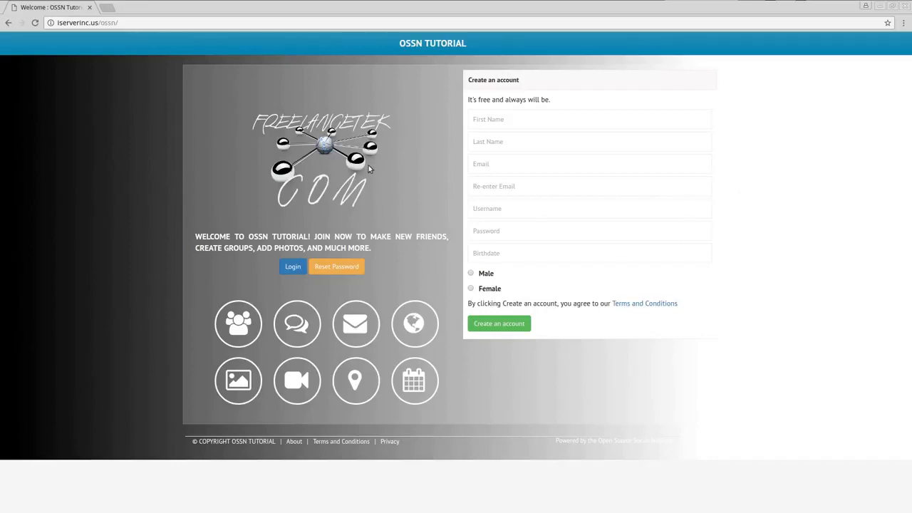
{"action": "mouse_move", "coordinate": [798, 447]}
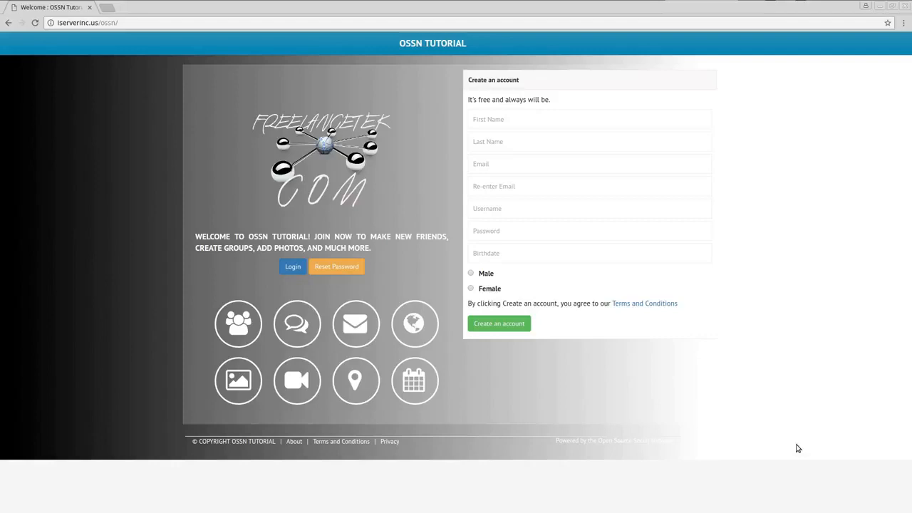
{"action": "mouse_move", "coordinate": [399, 168]}
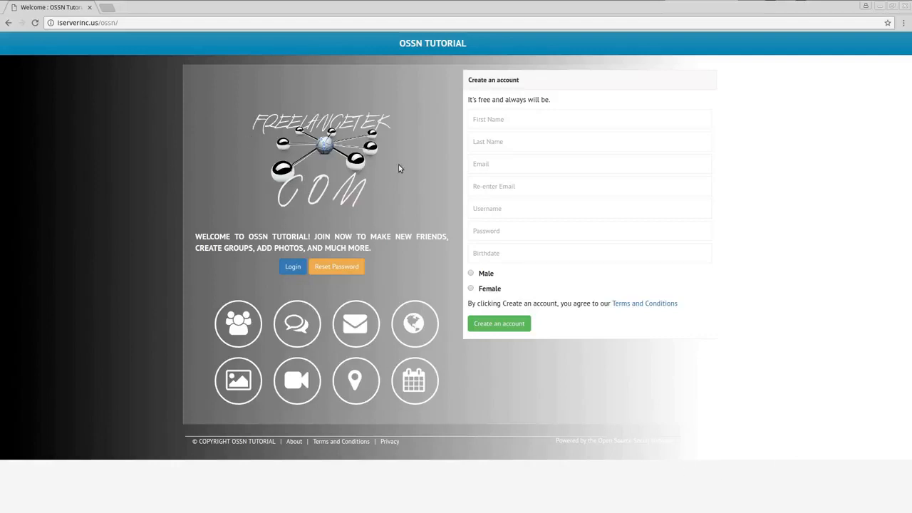
{"action": "mouse_move", "coordinate": [316, 239]}
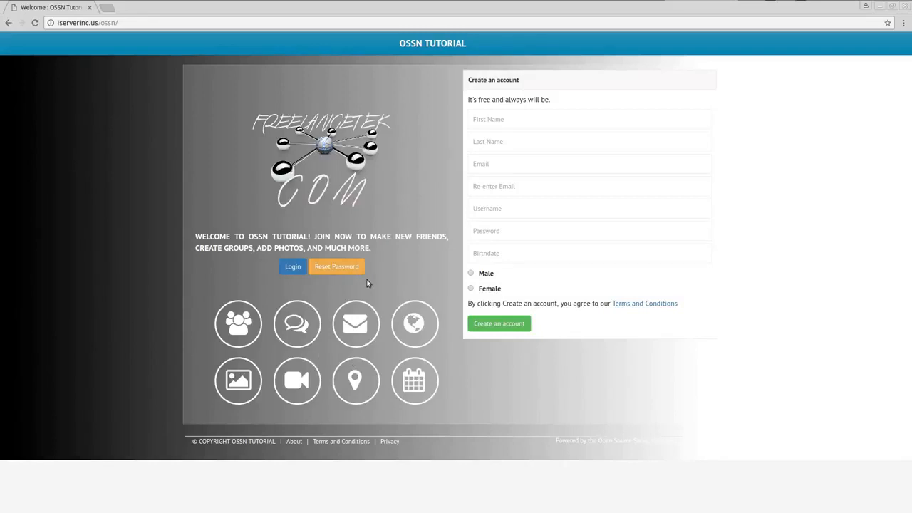
Show the OSSN Login page with its fields over the new gradient background.
{"action": "left_click", "coordinate": [293, 266]}
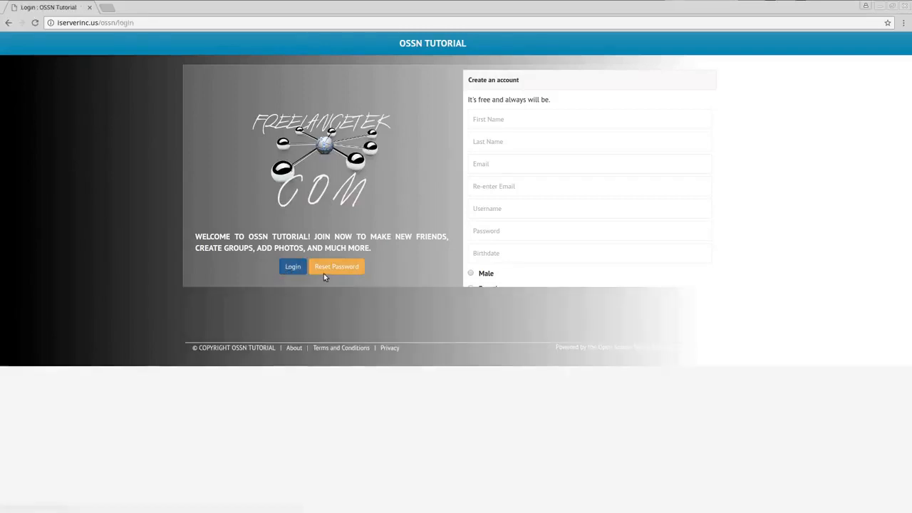
{"action": "left_click", "coordinate": [292, 266]}
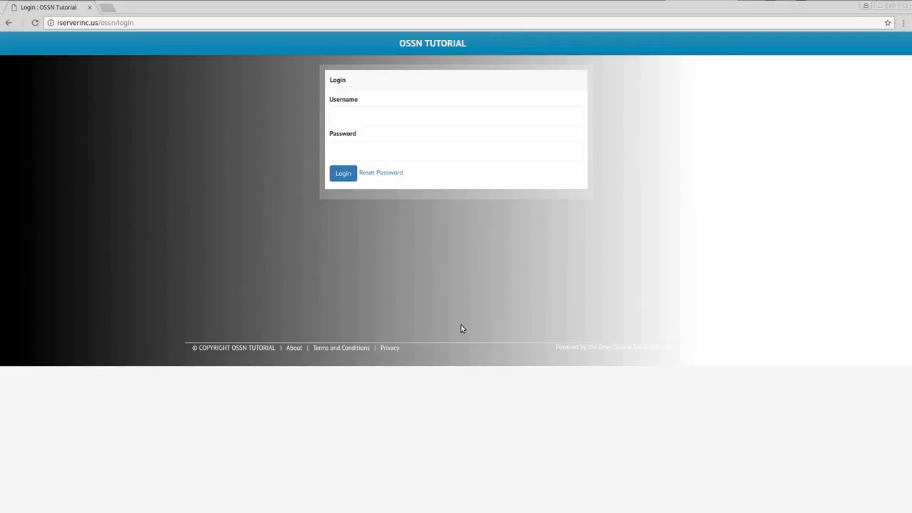
{"action": "mouse_move", "coordinate": [470, 309]}
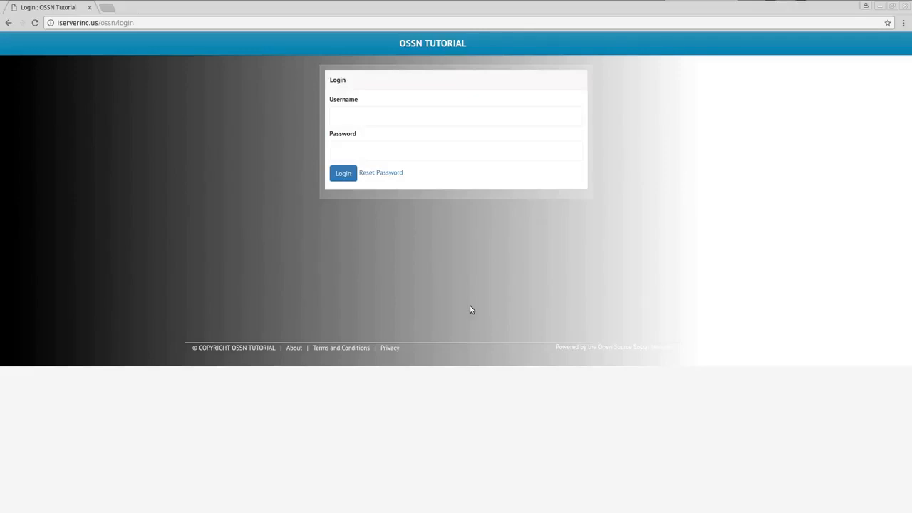
{"action": "mouse_move", "coordinate": [570, 354]}
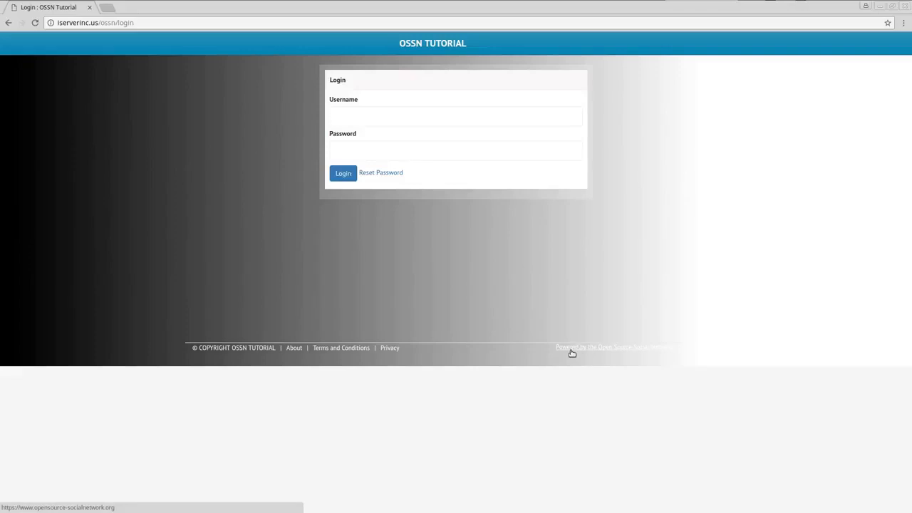
{"action": "mouse_move", "coordinate": [576, 359]}
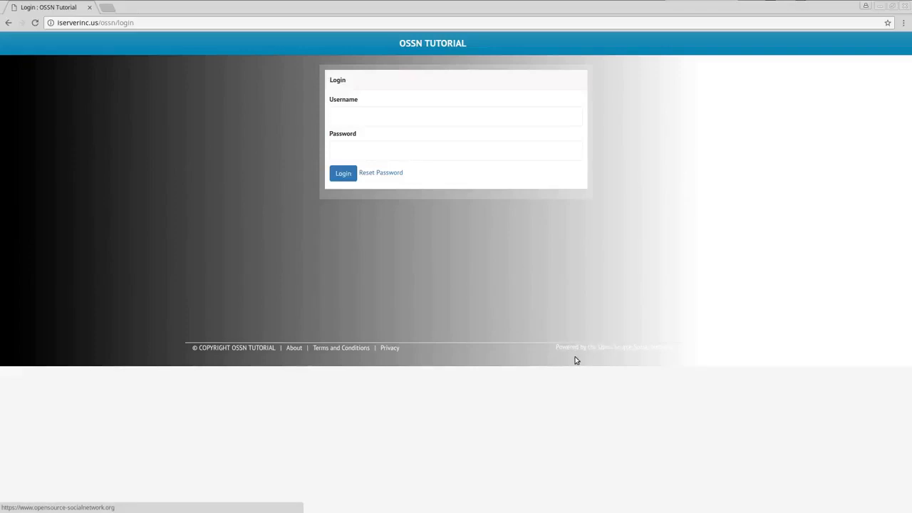